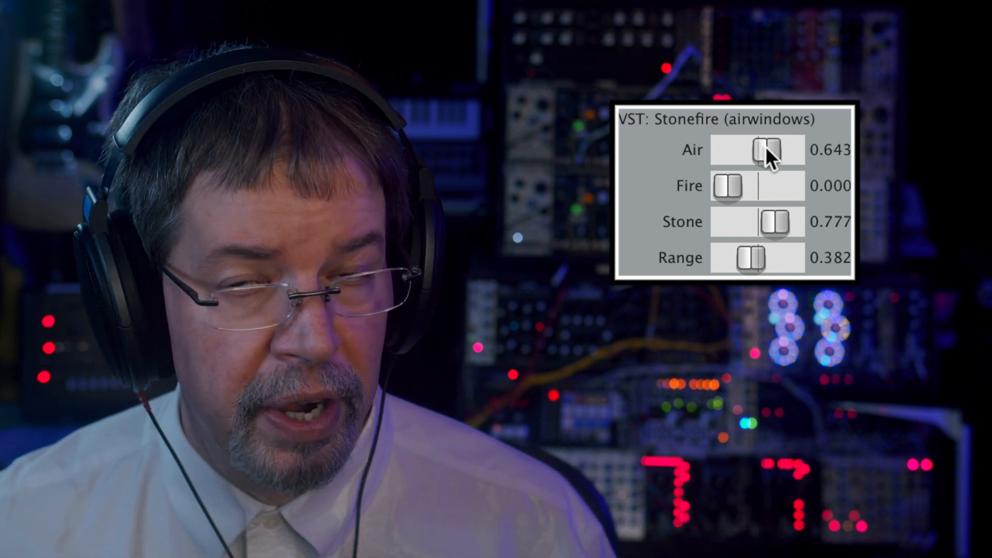
{"action": "mouse_move", "coordinate": [727, 190]}
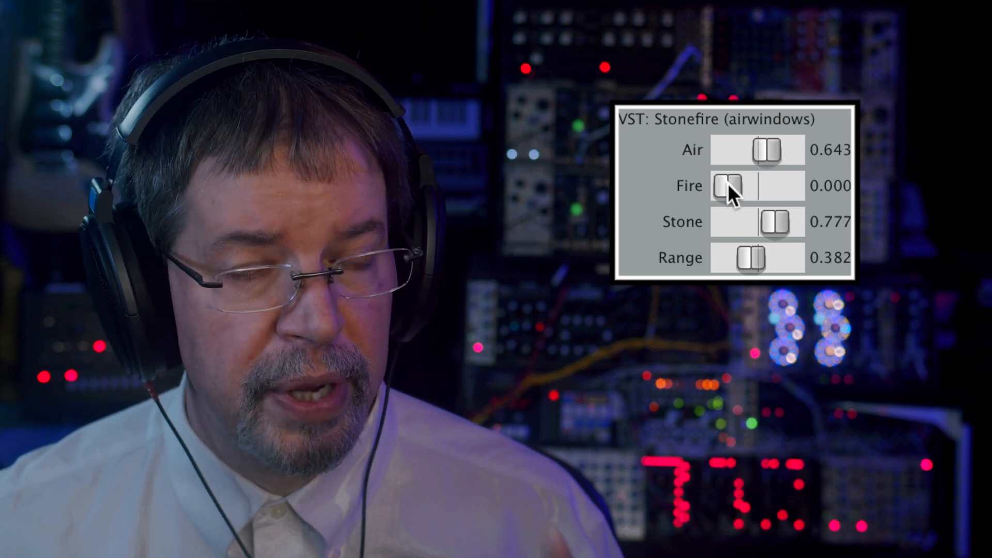